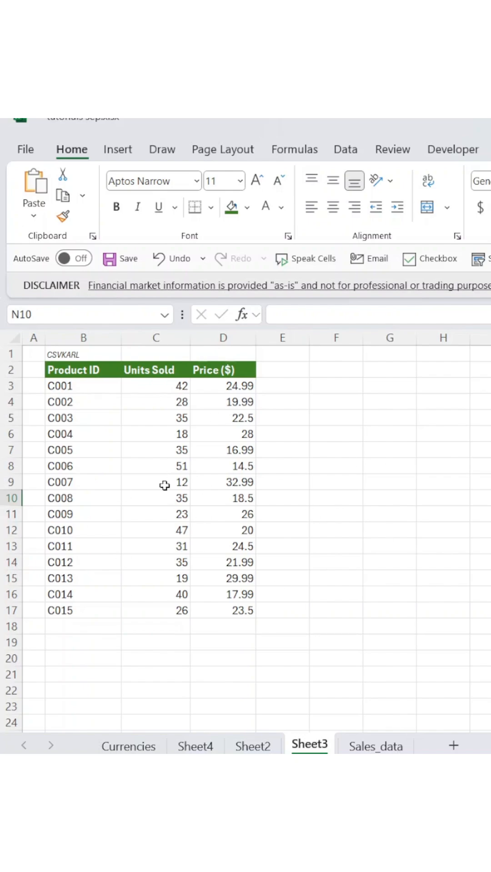
mouse_move(346, 156)
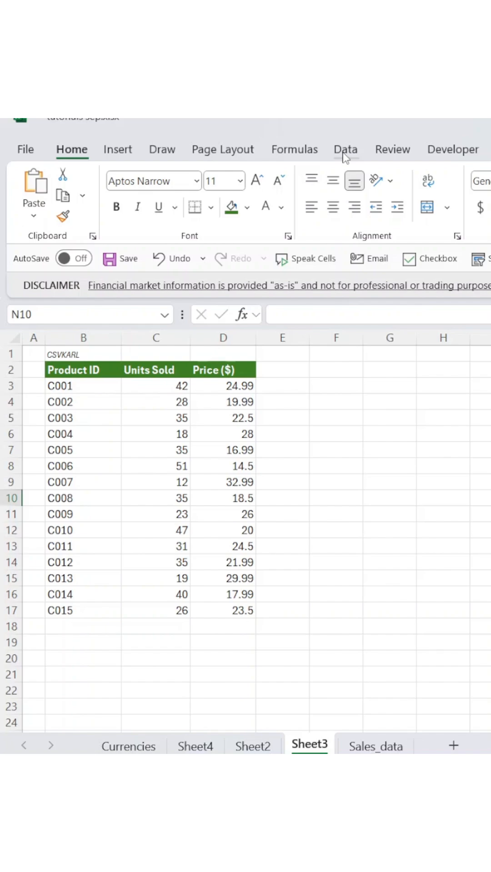
Choose Descriptive Statistics from the Data Analysis tool list and confirm it.
left_click(345, 149)
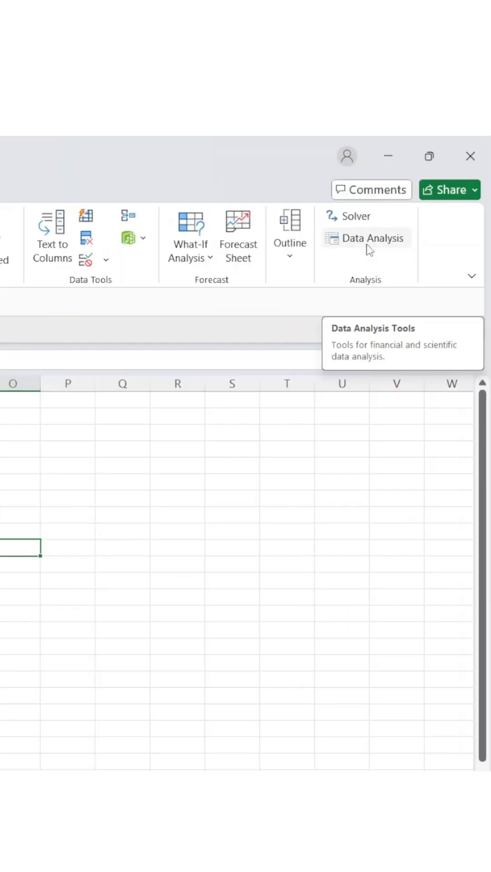
left_click(373, 238)
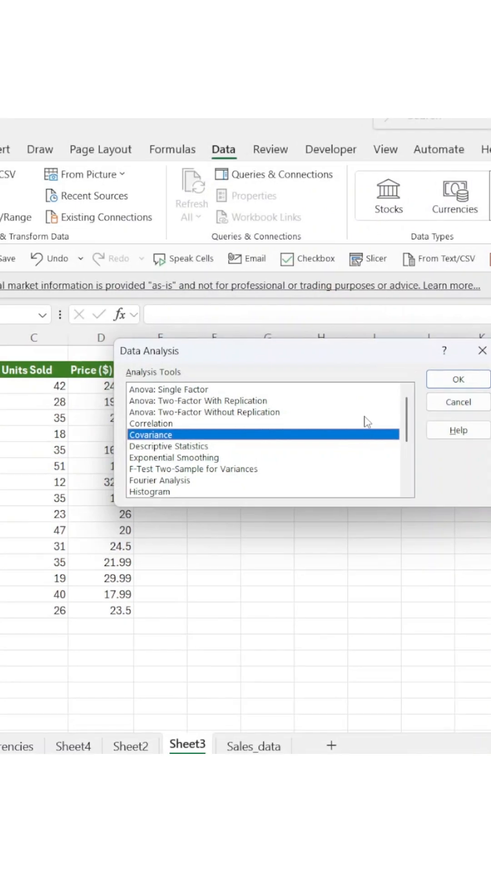
left_click(169, 446)
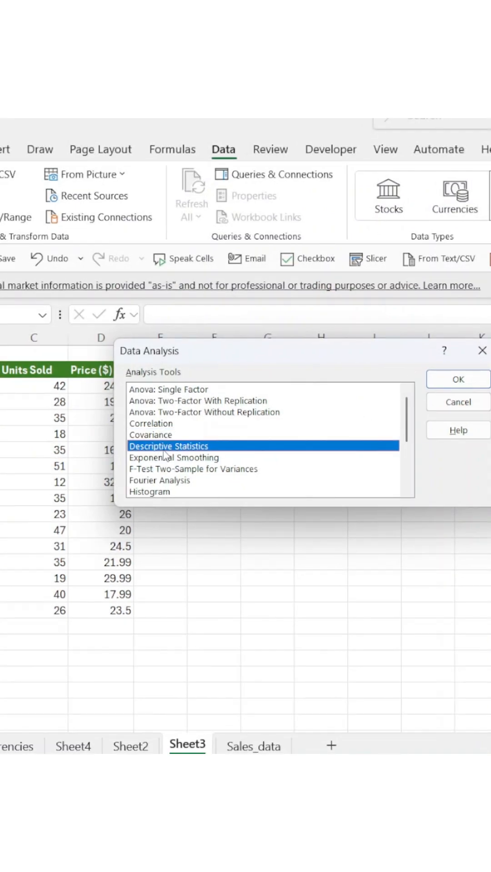
left_click(456, 380)
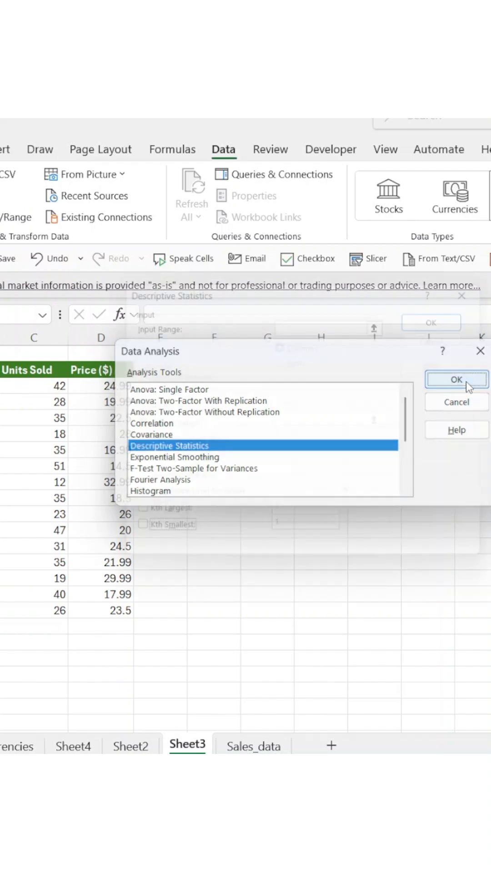
Set Input Range C3:C17 with labels in first row and Output Range F2.
left_click(455, 380)
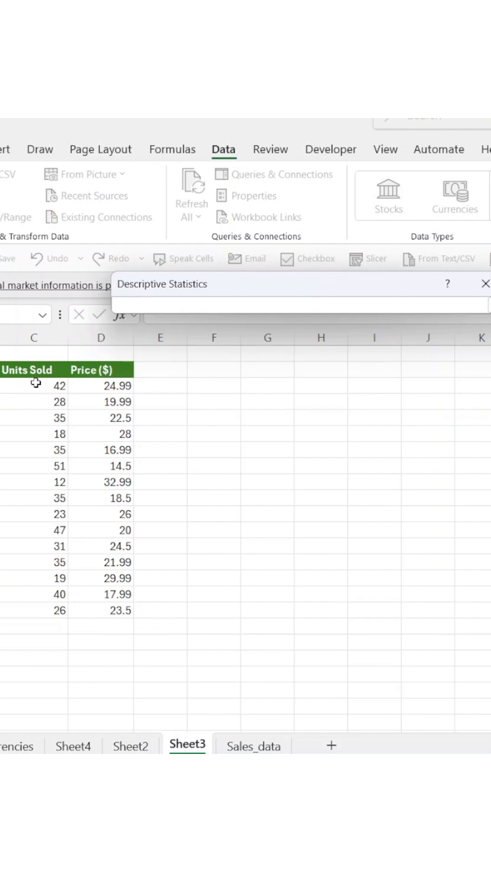
left_click_drag(36, 385, 35, 611)
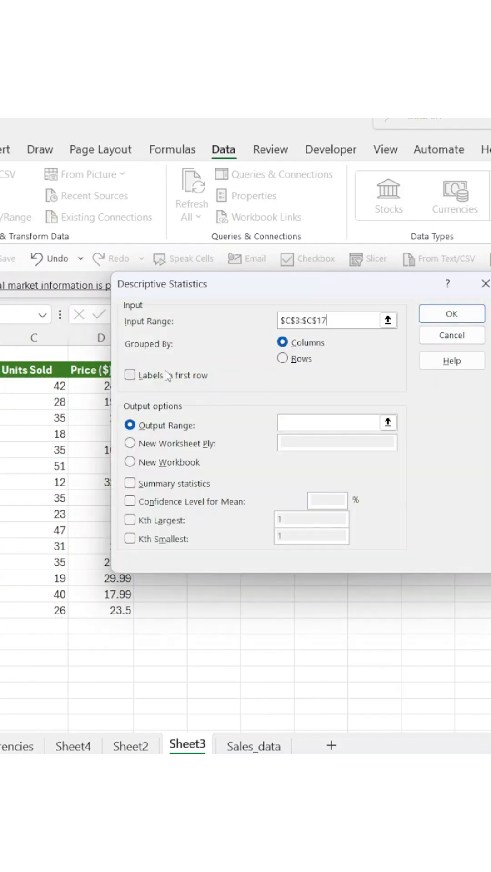
left_click(130, 374)
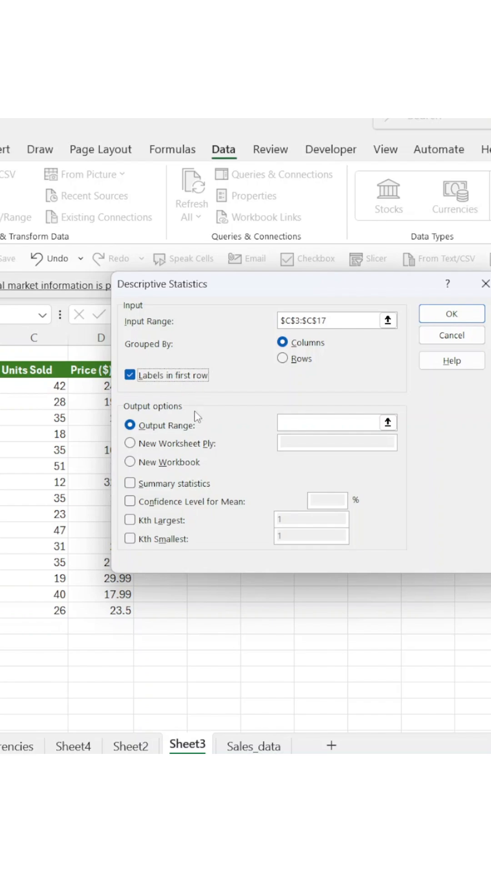
left_click(128, 424)
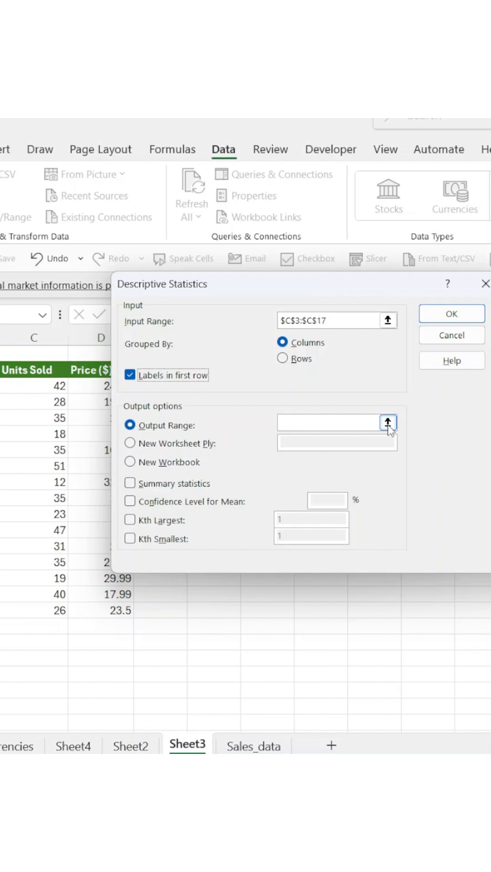
left_click(387, 422)
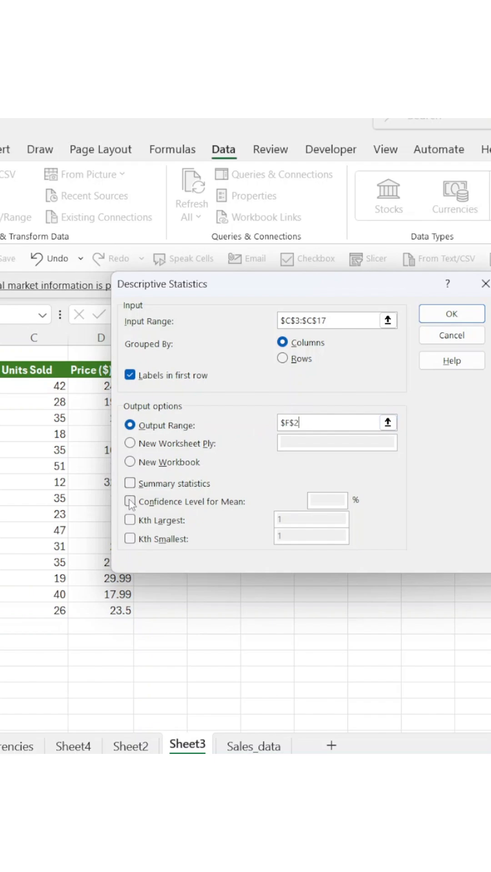
Include summary statistics with confidence level and generate the Units Sold summary in column F.
left_click(130, 483)
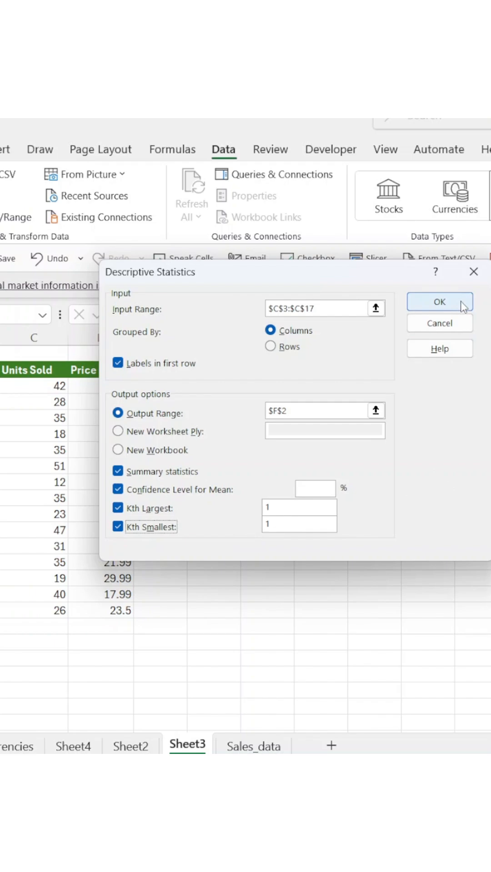
left_click(439, 302)
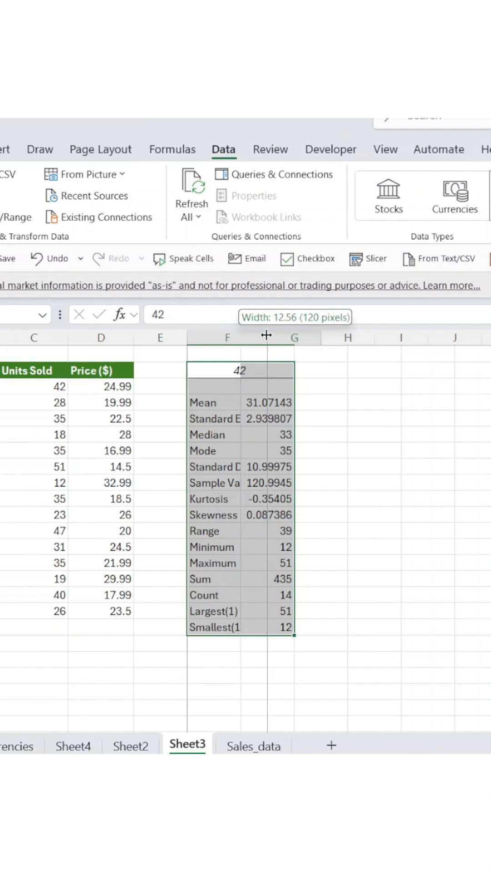
Widen column F so labels like Standard Error and Sample Variance read fully.
left_click_drag(266, 337, 312, 336)
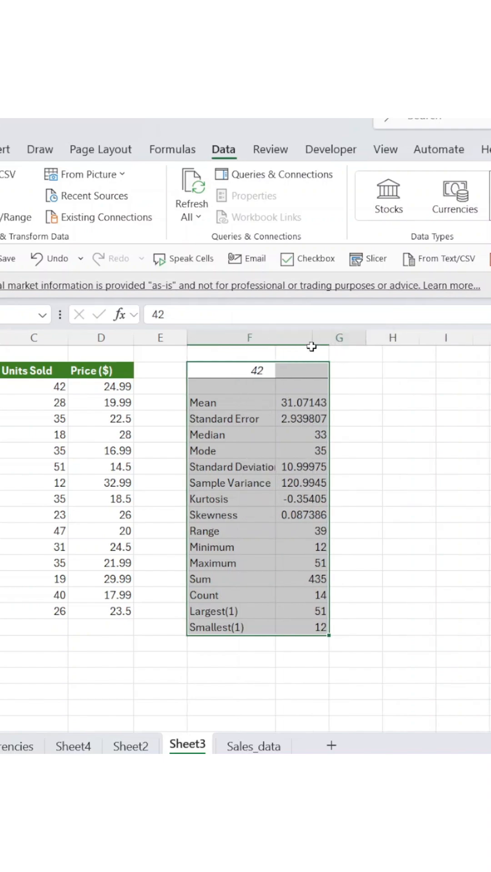